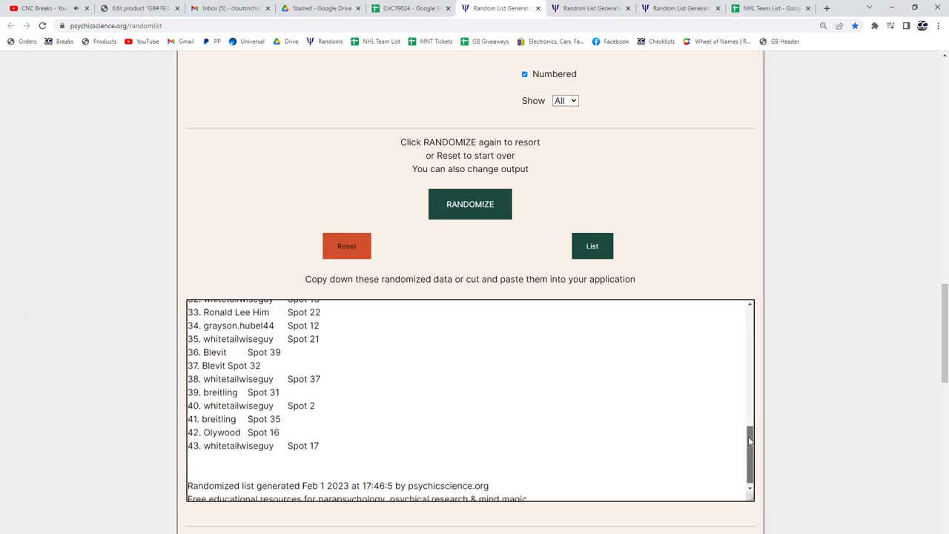
Reshuffle the participant spot list and paste it into columns A and B.
click(470, 204)
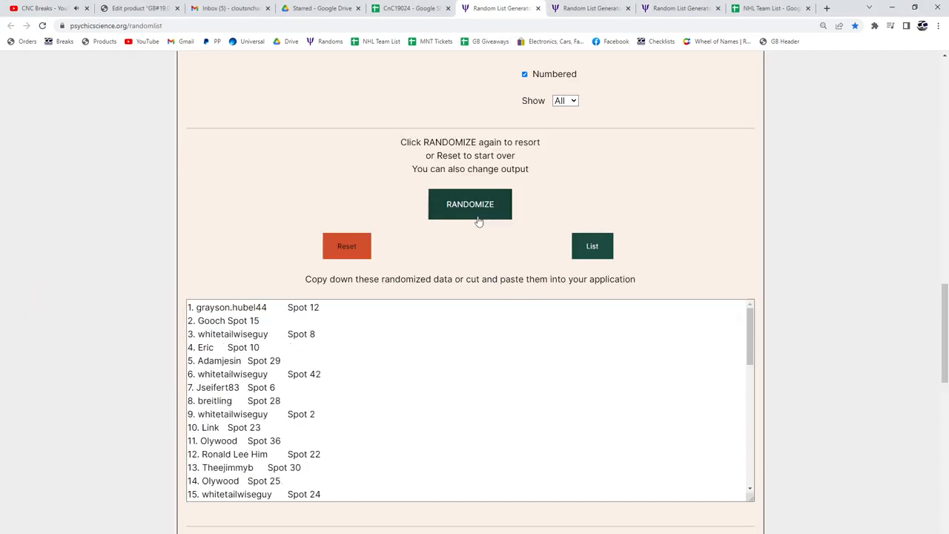
scroll(down, 3)
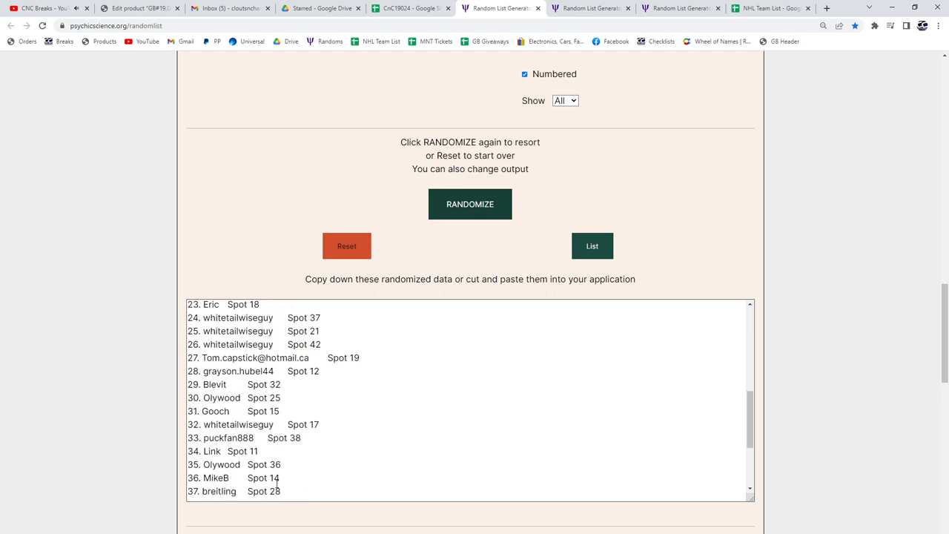
click(469, 204)
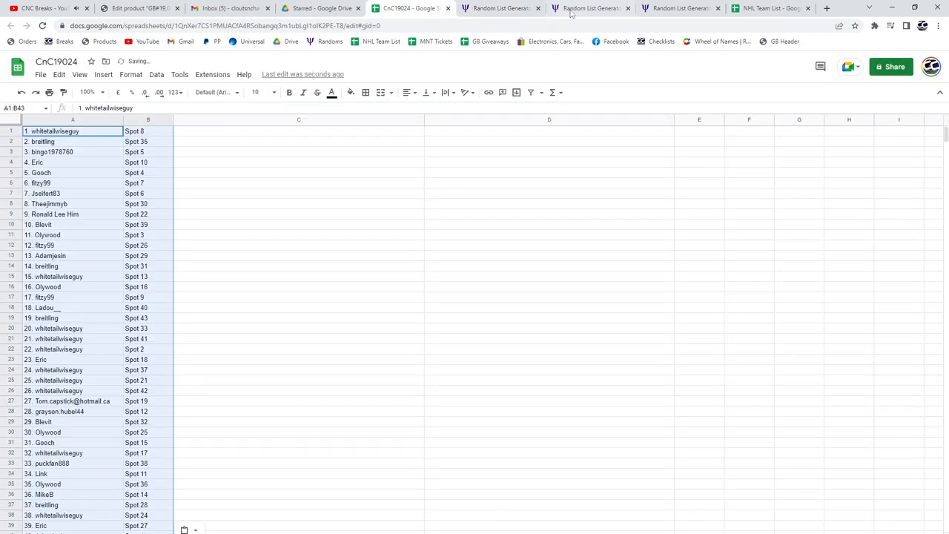
Reshuffle the 2015 UD Team Canada base card list and paste it into column C.
click(591, 8)
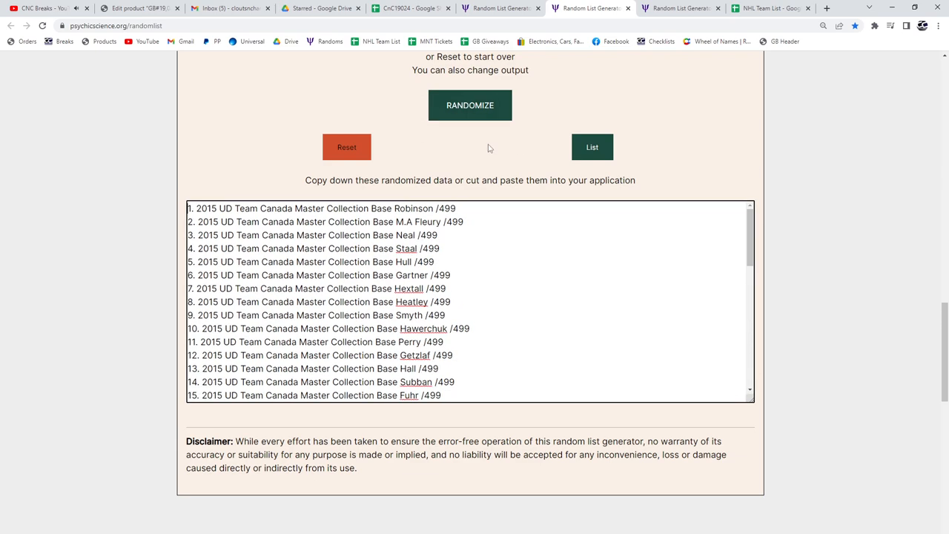
click(470, 105)
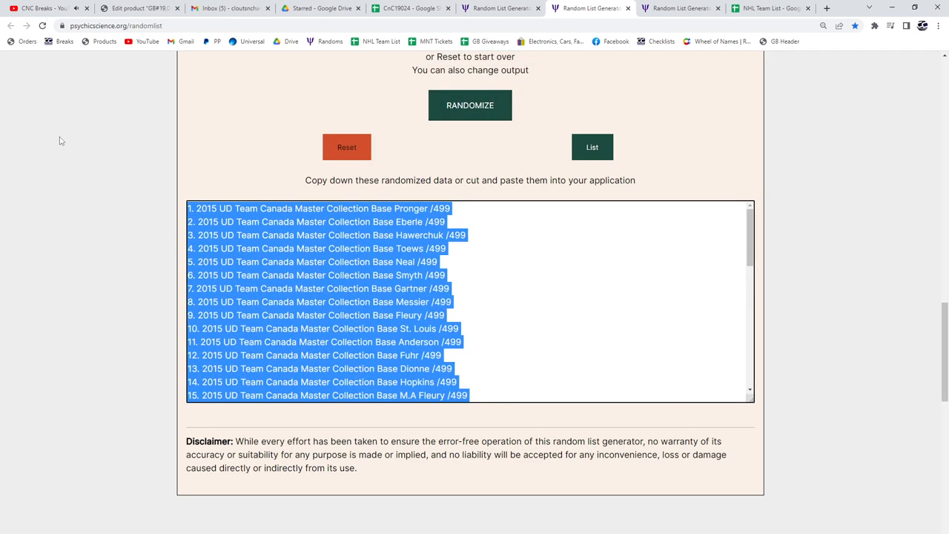
click(410, 8)
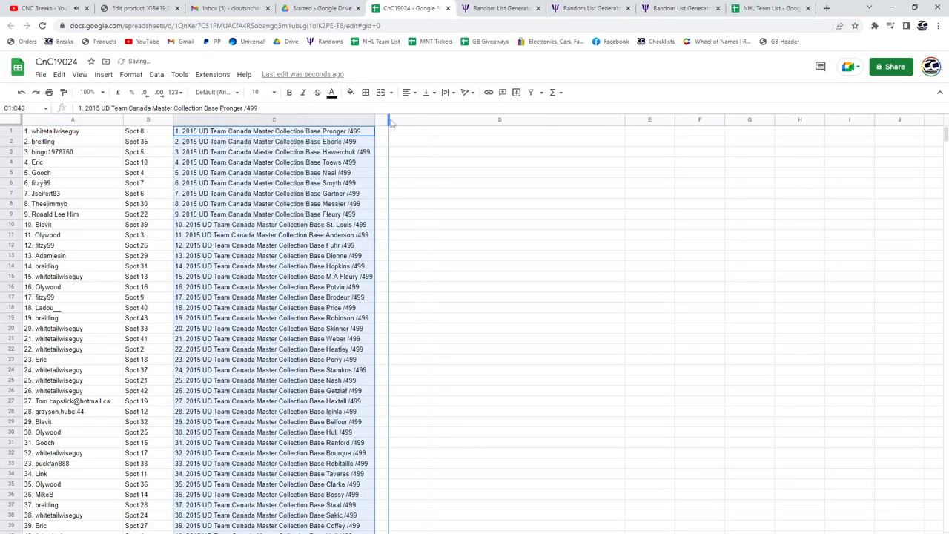
Reshuffle the jerseys, autographs and patches hits list and paste it into column D.
click(679, 8)
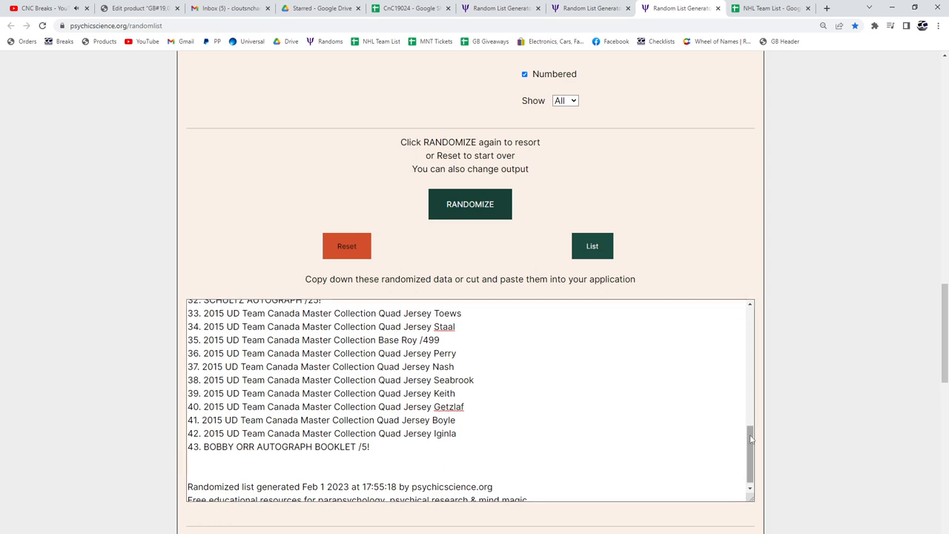
click(470, 204)
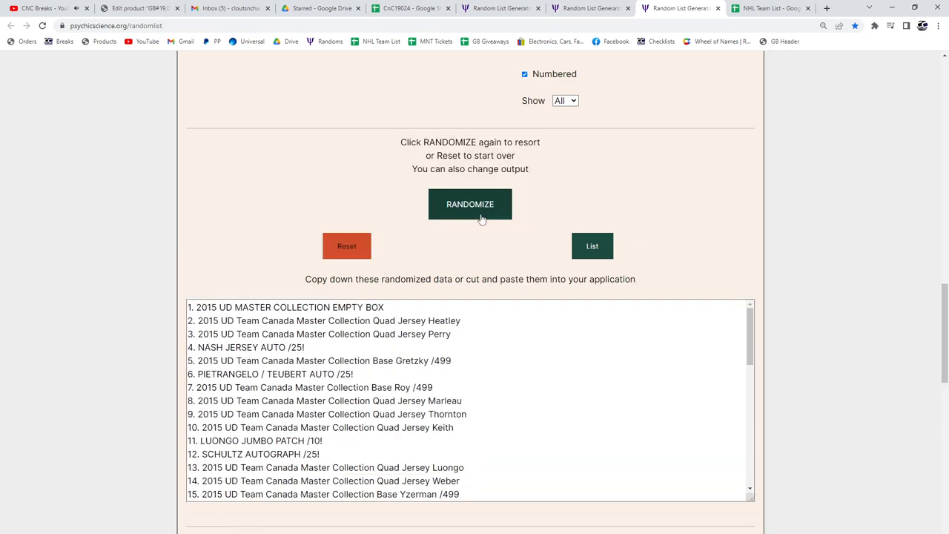
scroll(down, 3)
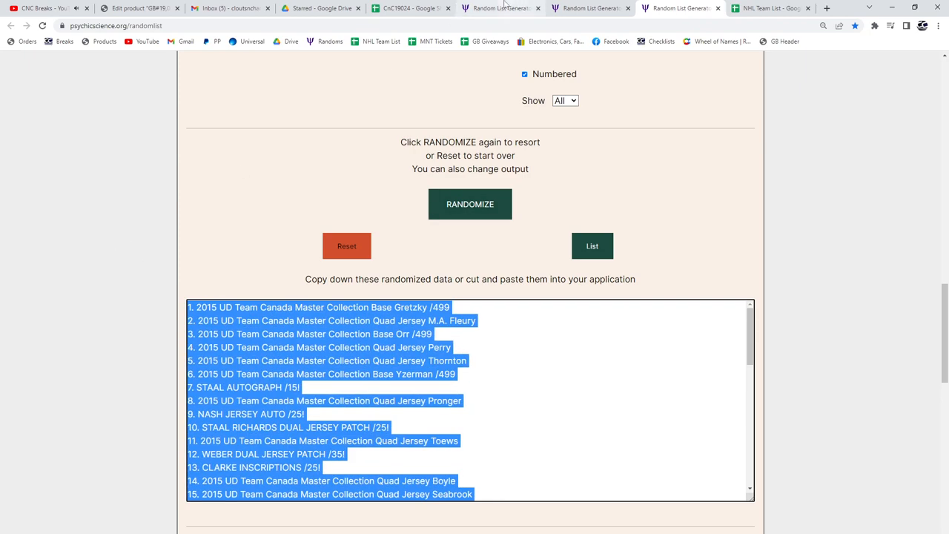
click(409, 8)
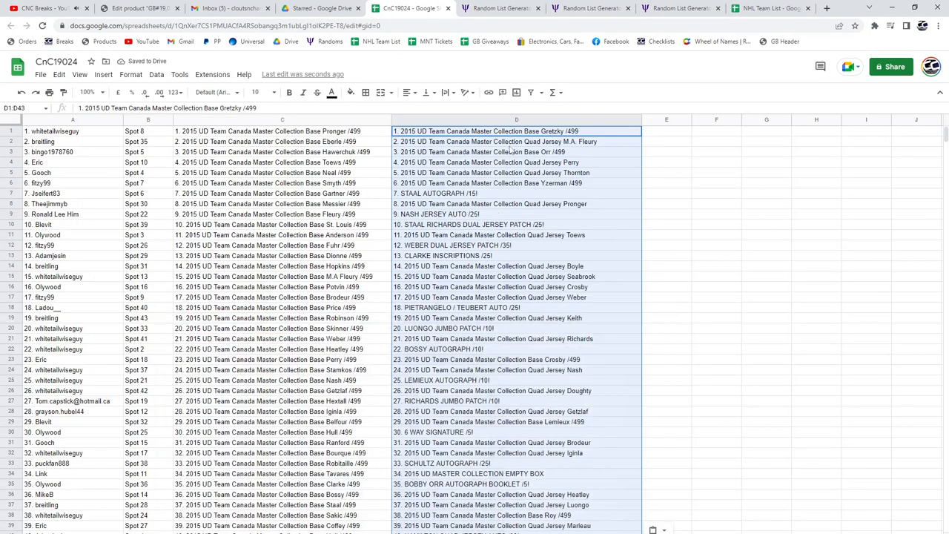
Bold the Staal Autograph, Nash Jersey Auto and dual jersey patch rows (7, 9, 10).
click(516, 194)
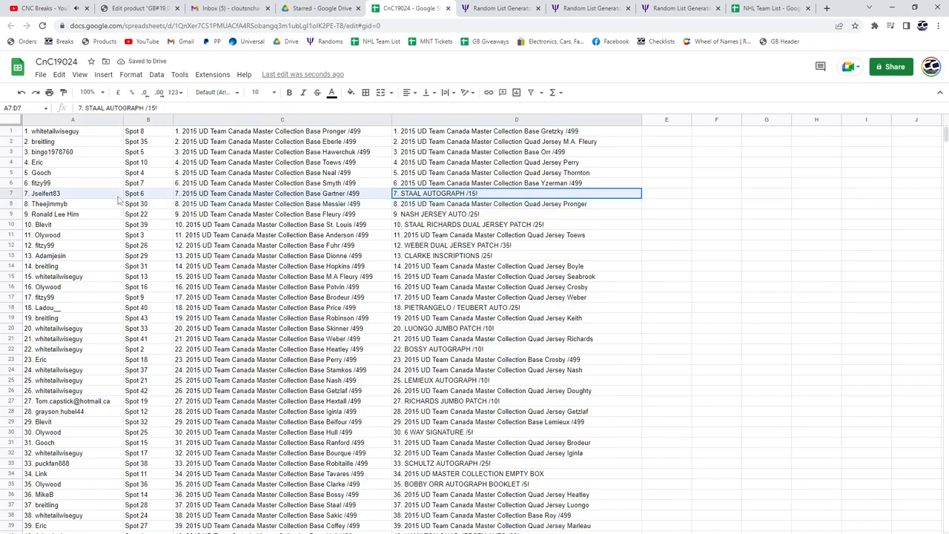
click(289, 92)
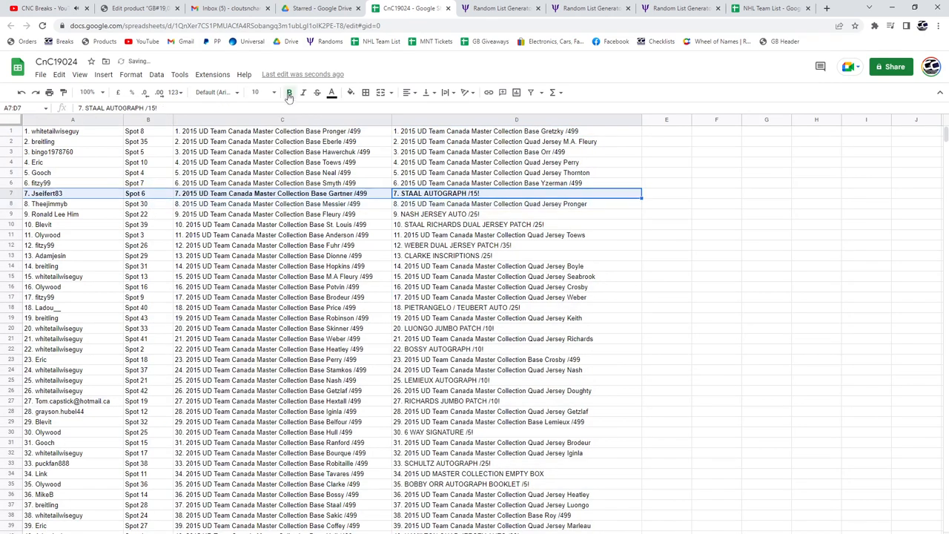
click(290, 92)
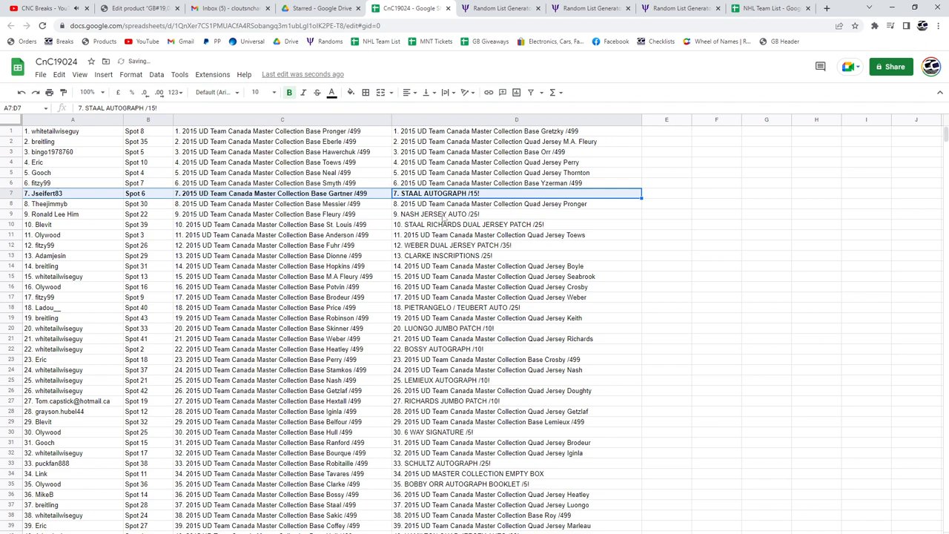
click(516, 214)
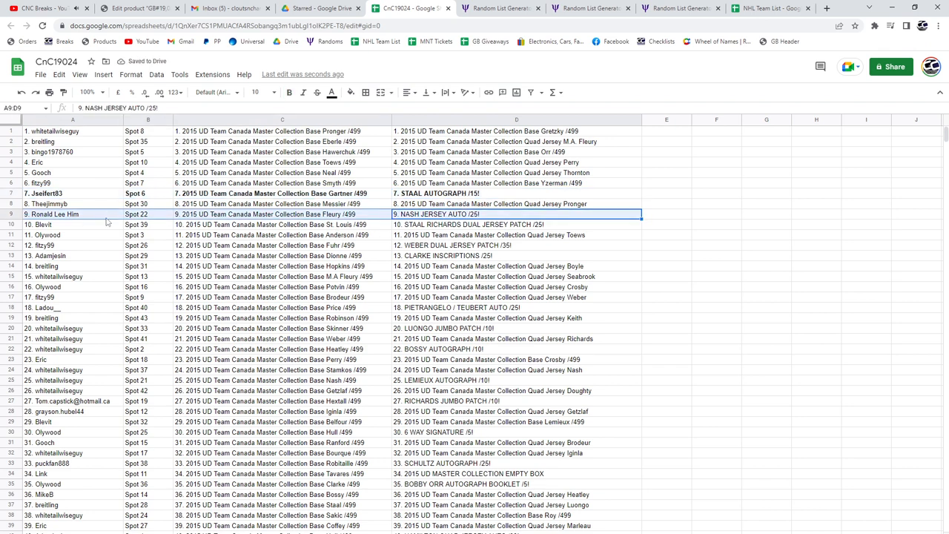
click(289, 92)
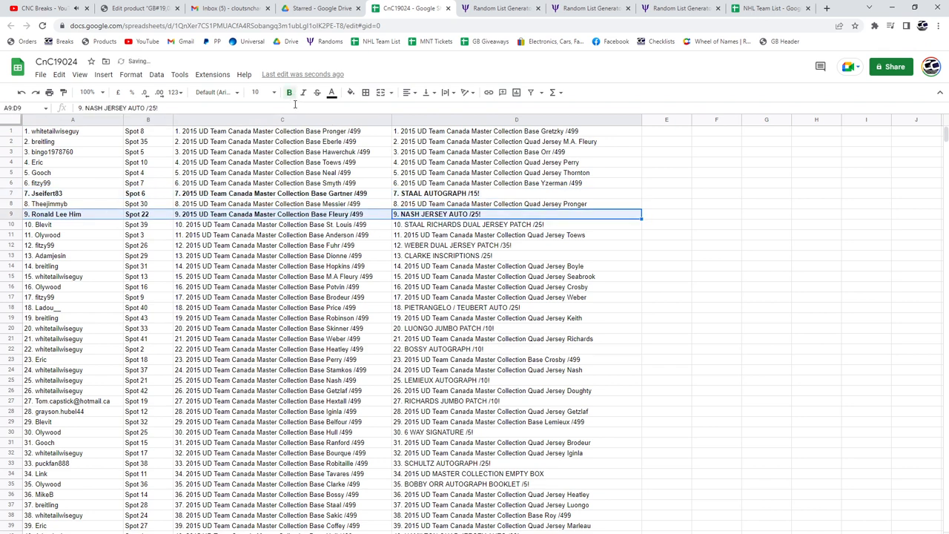
click(516, 224)
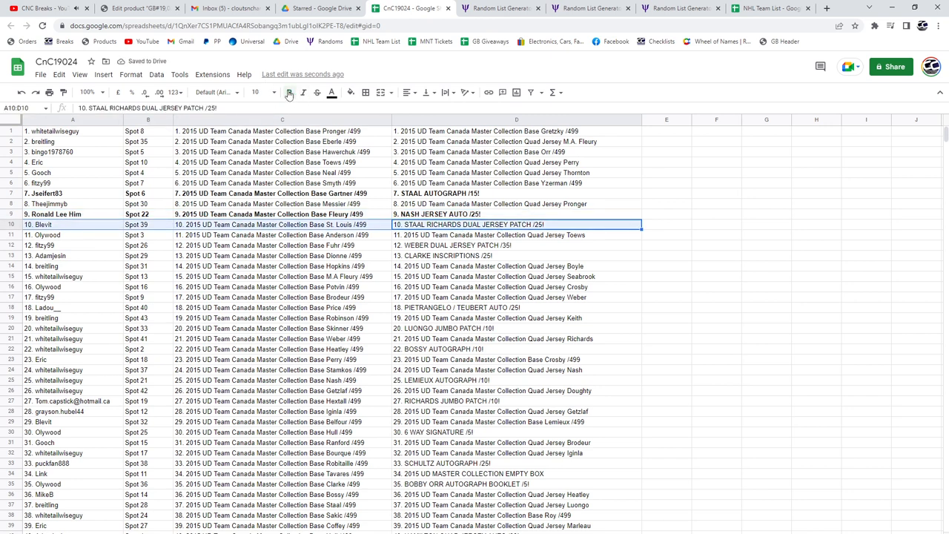
Bold the hit pairings in rows 12, 13, 18 and 20.
click(516, 244)
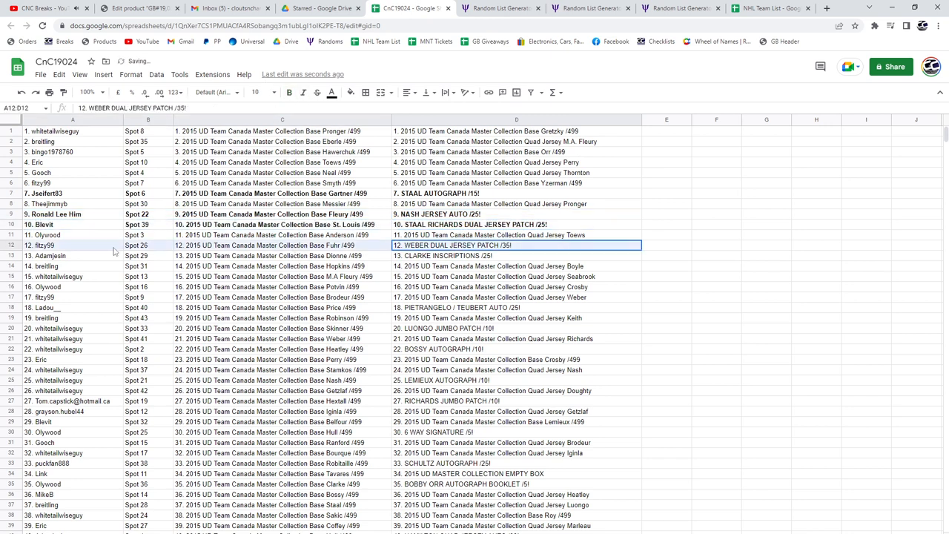
click(288, 92)
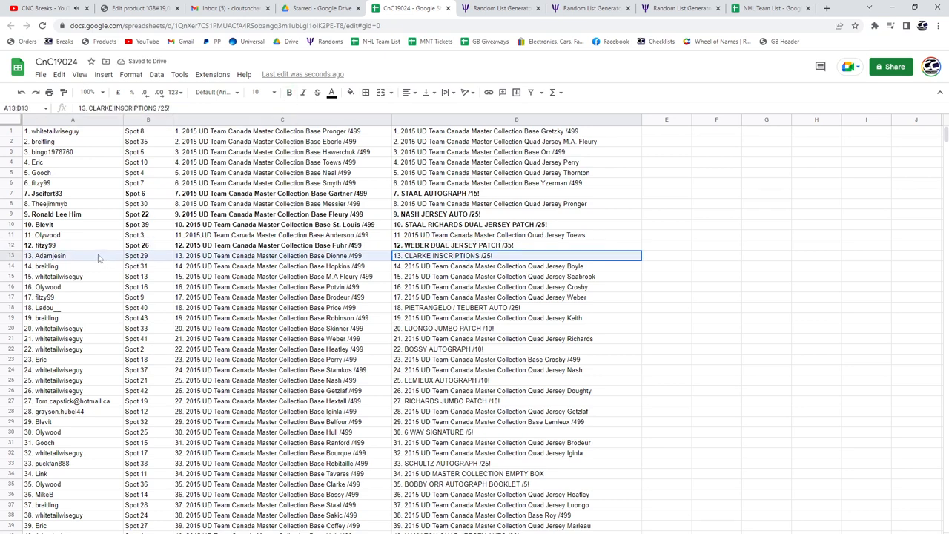
click(289, 92)
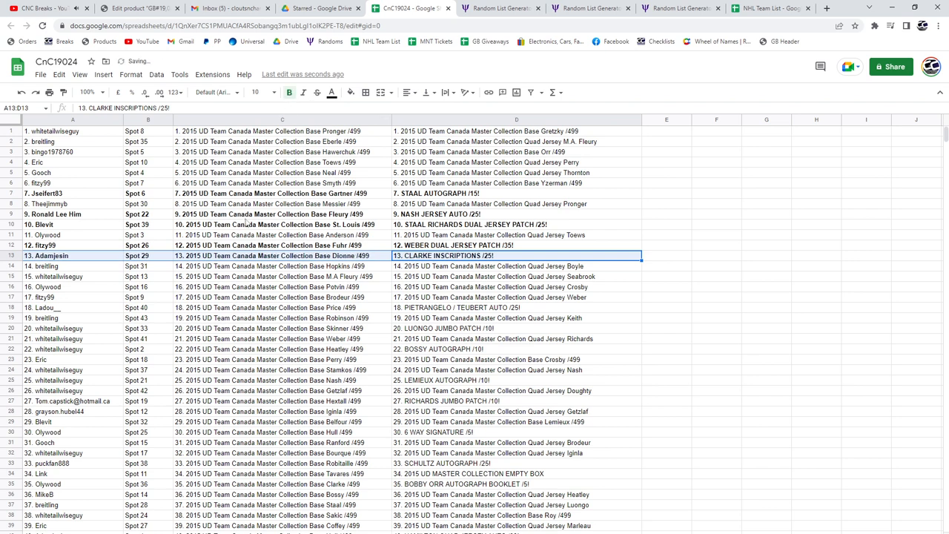
click(516, 307)
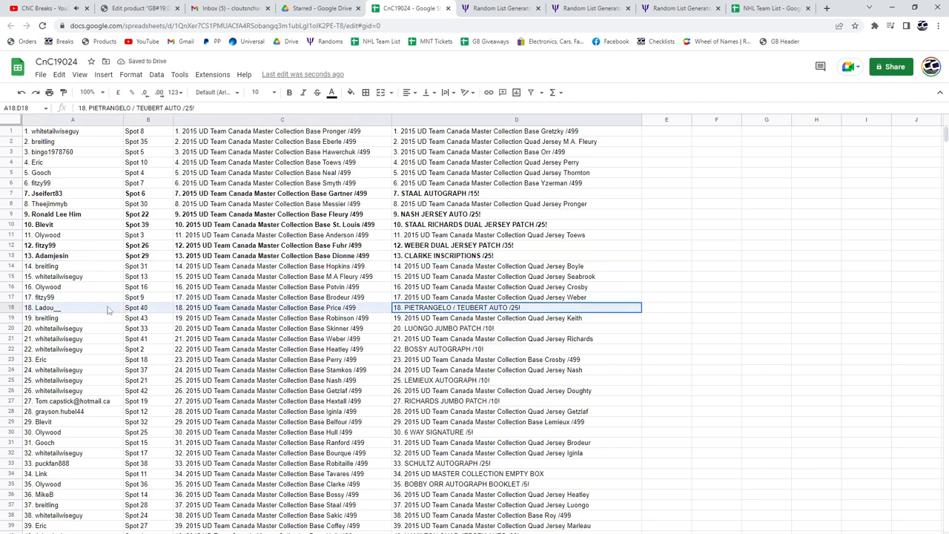
click(288, 92)
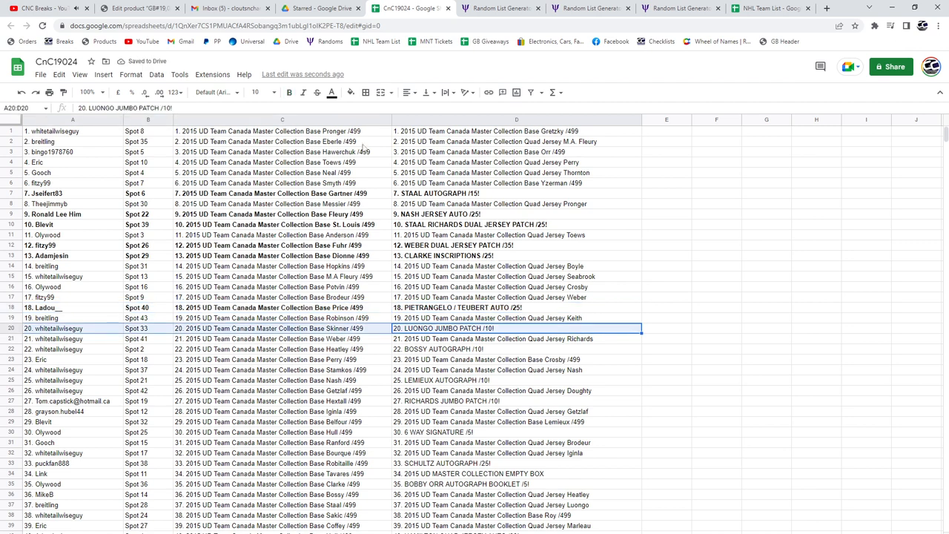
click(289, 92)
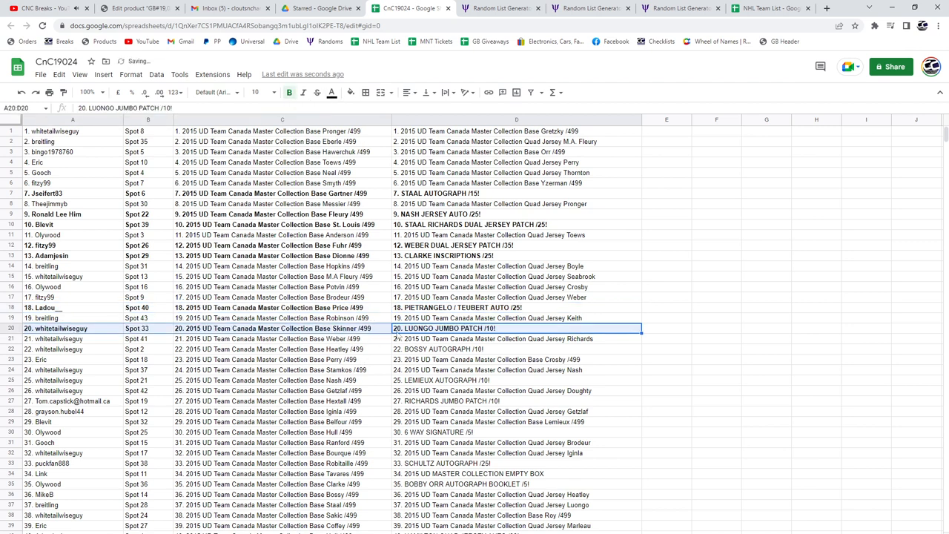
Bold the hit pairings in rows 22, 25 and 27.
scroll(down, 3)
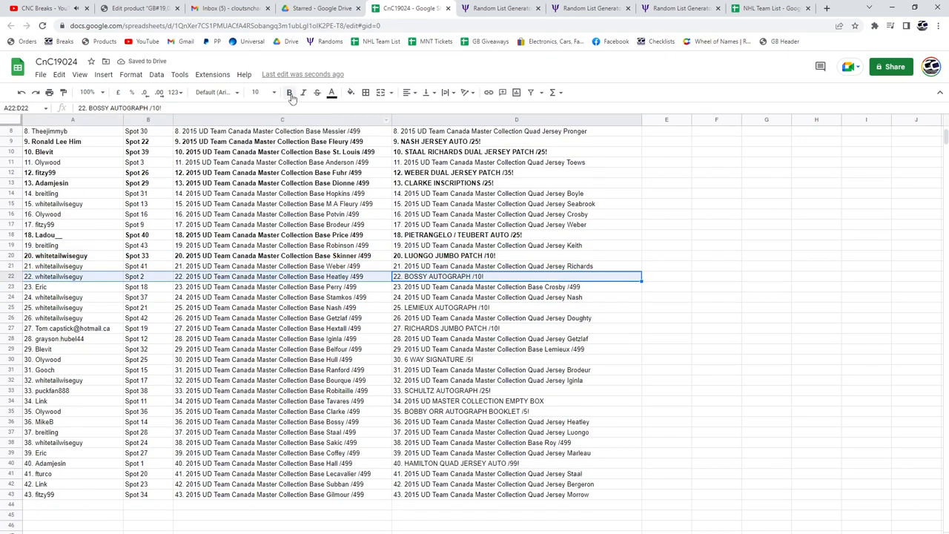
click(290, 91)
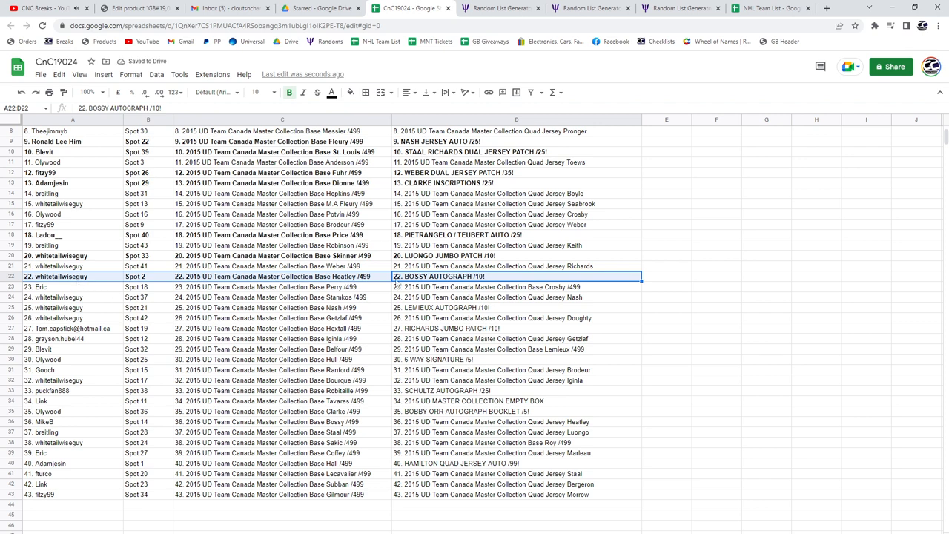
click(493, 307)
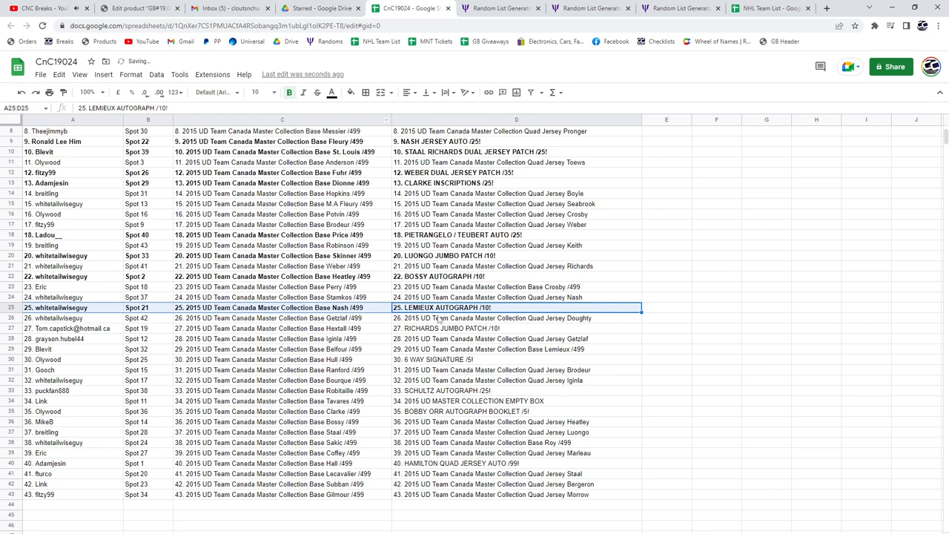
click(516, 328)
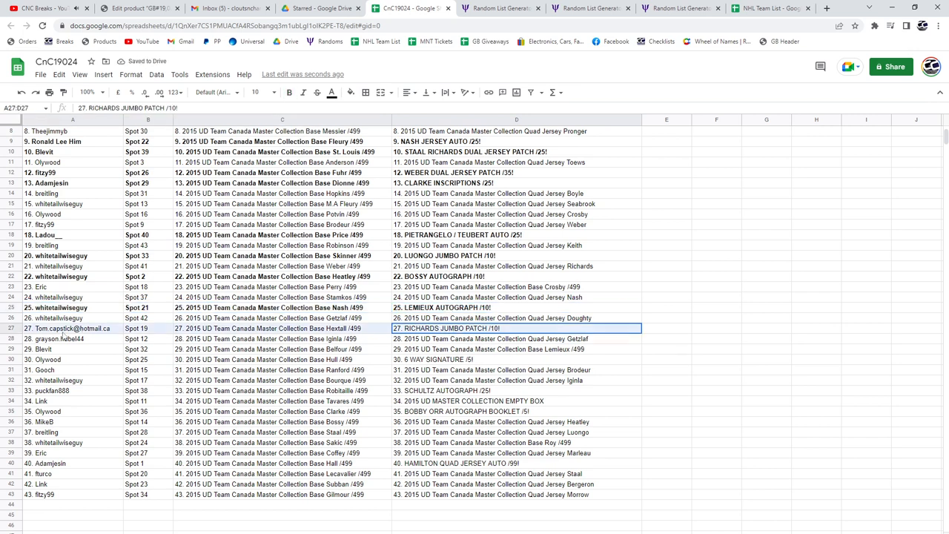
click(288, 92)
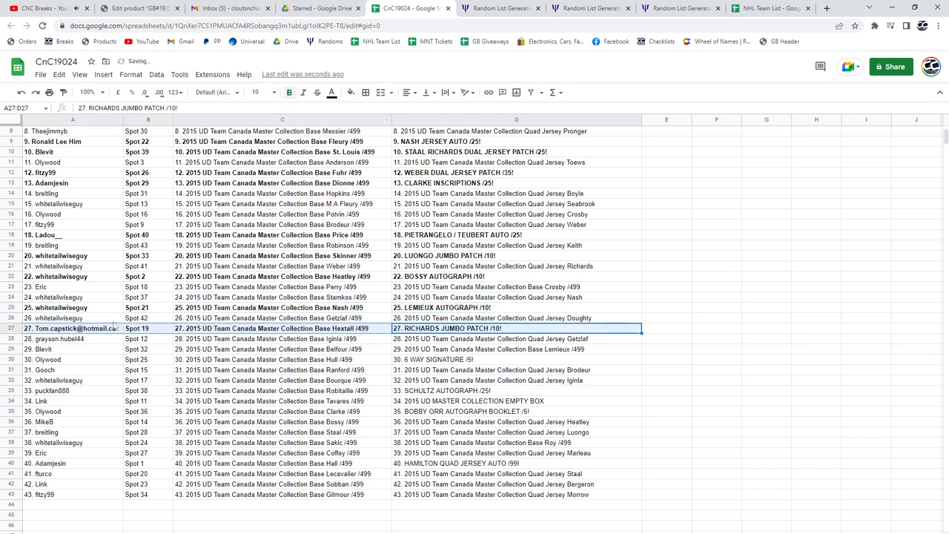
Bold the hit pairings in rows 30, 33, 34, 35 and 40.
click(516, 360)
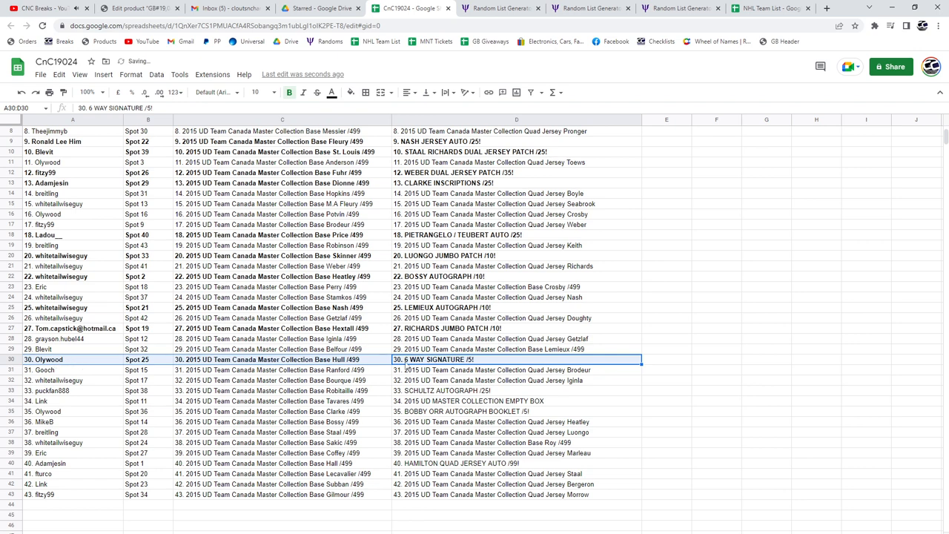
click(517, 391)
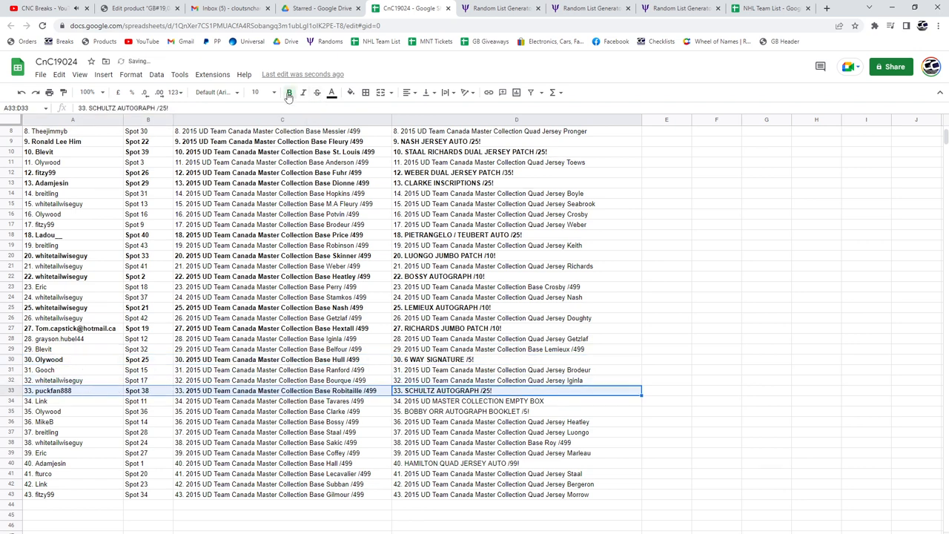
click(517, 402)
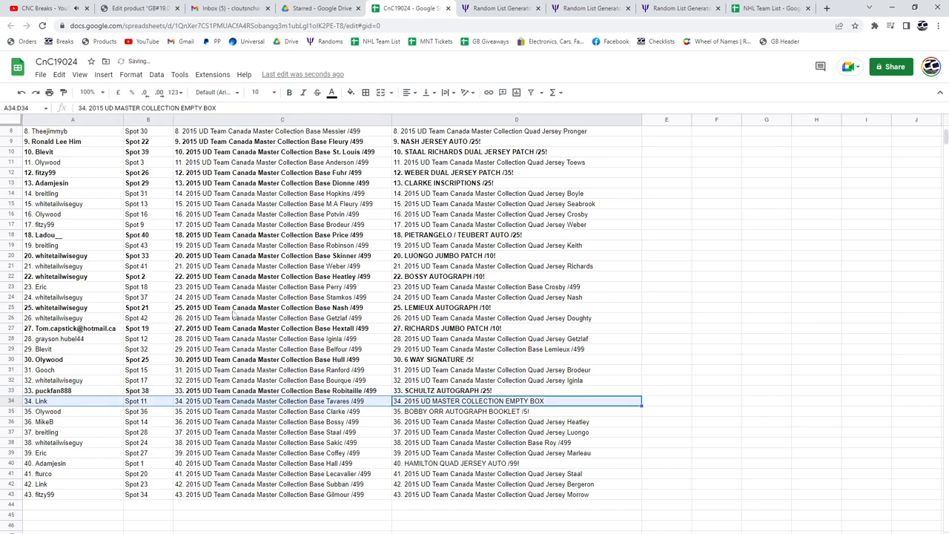
click(516, 412)
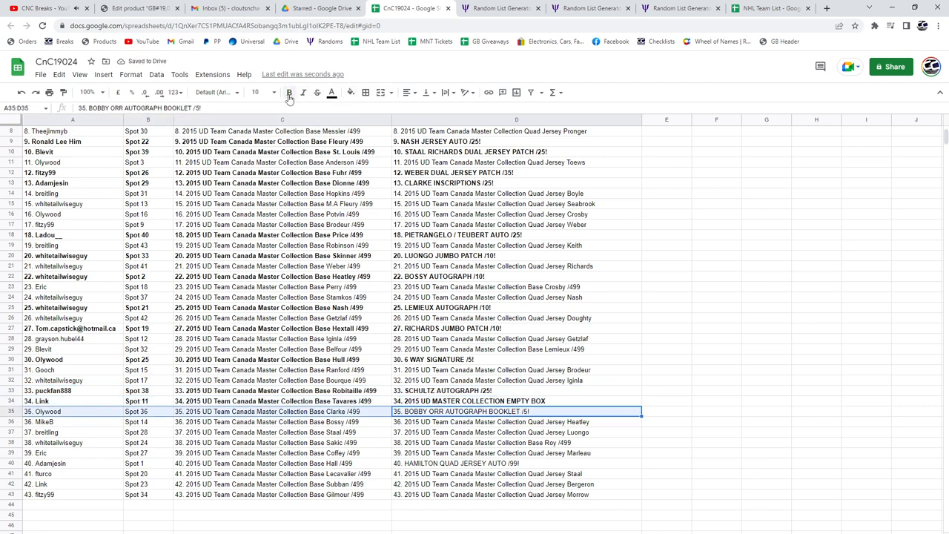
click(517, 463)
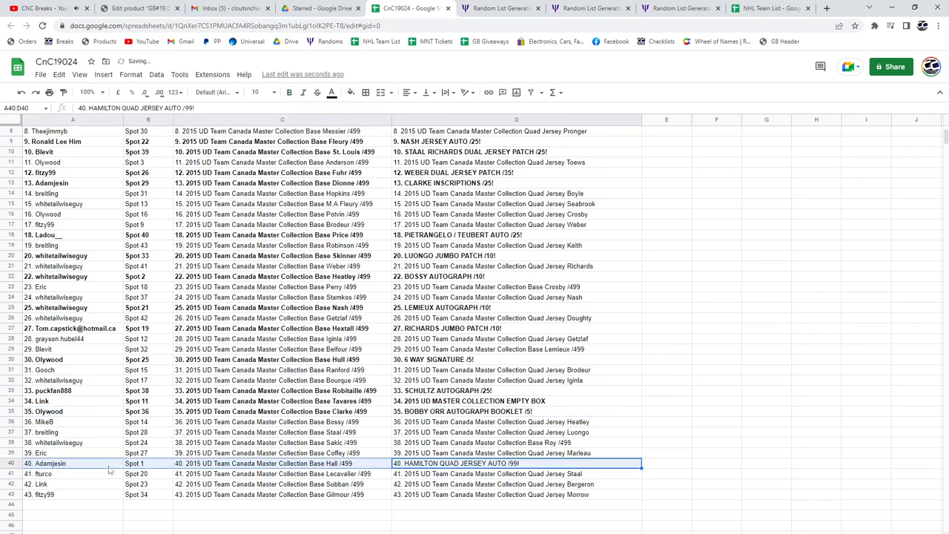
click(289, 92)
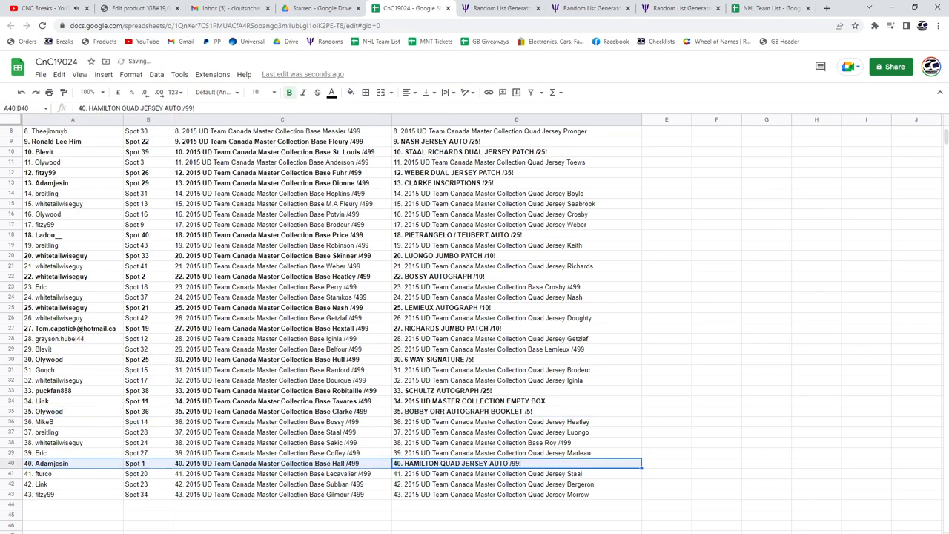